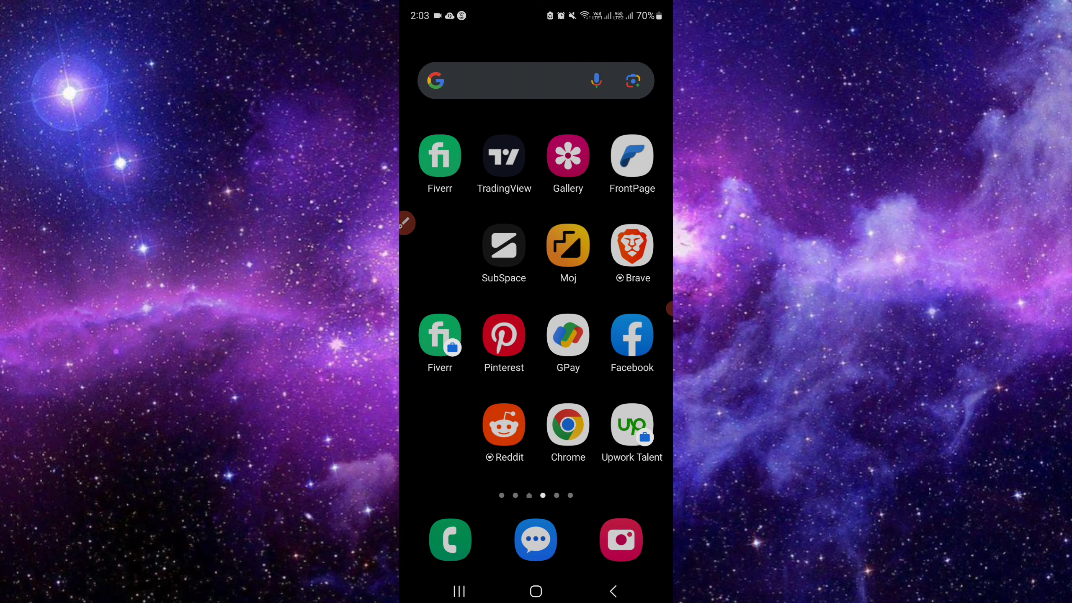
Search the launcher for "waz" and bring up the Waze app's options menu
left_click(514, 80)
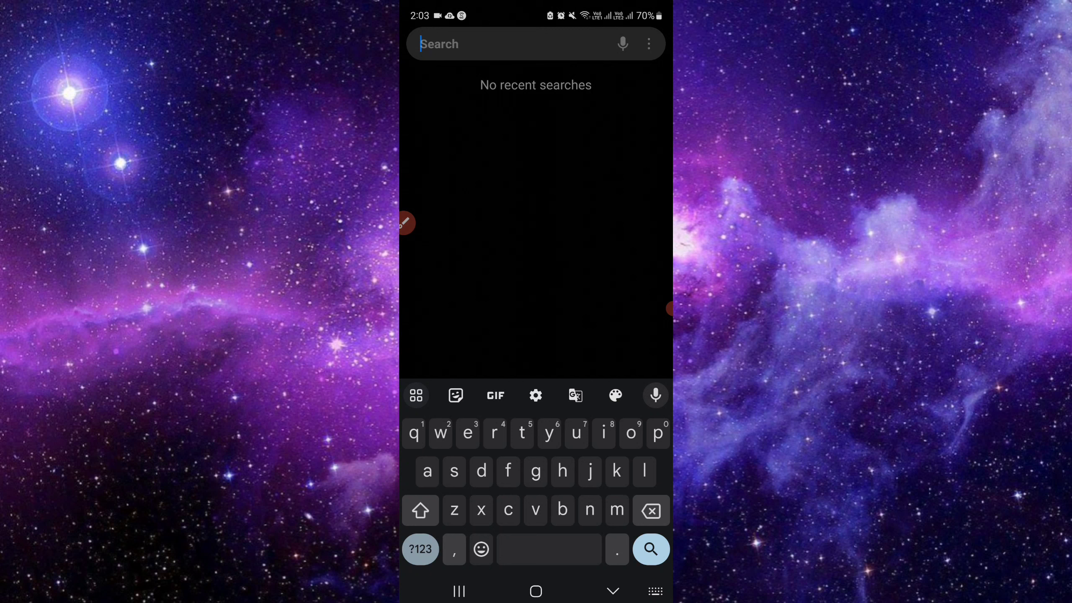
type("waz")
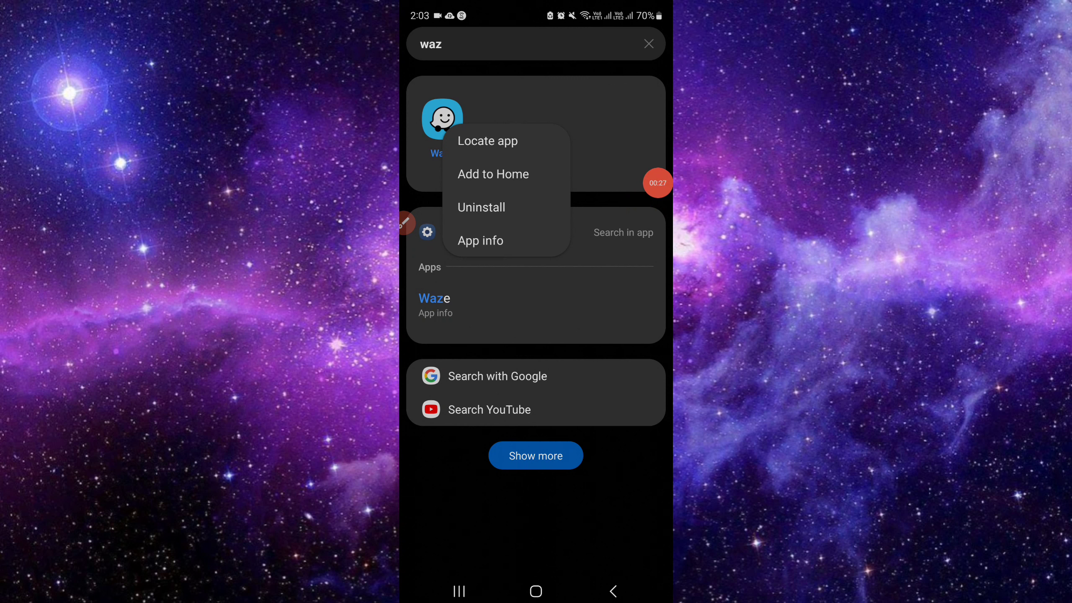
On Waze's app info, turn on removing permissions if the app is unused
left_click(481, 240)
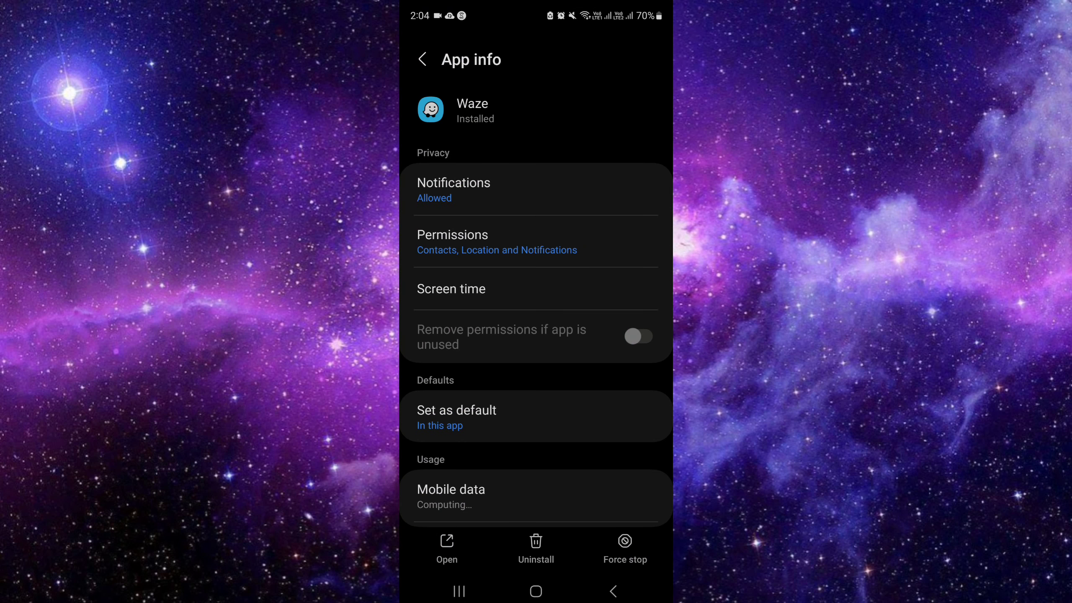
left_click(639, 336)
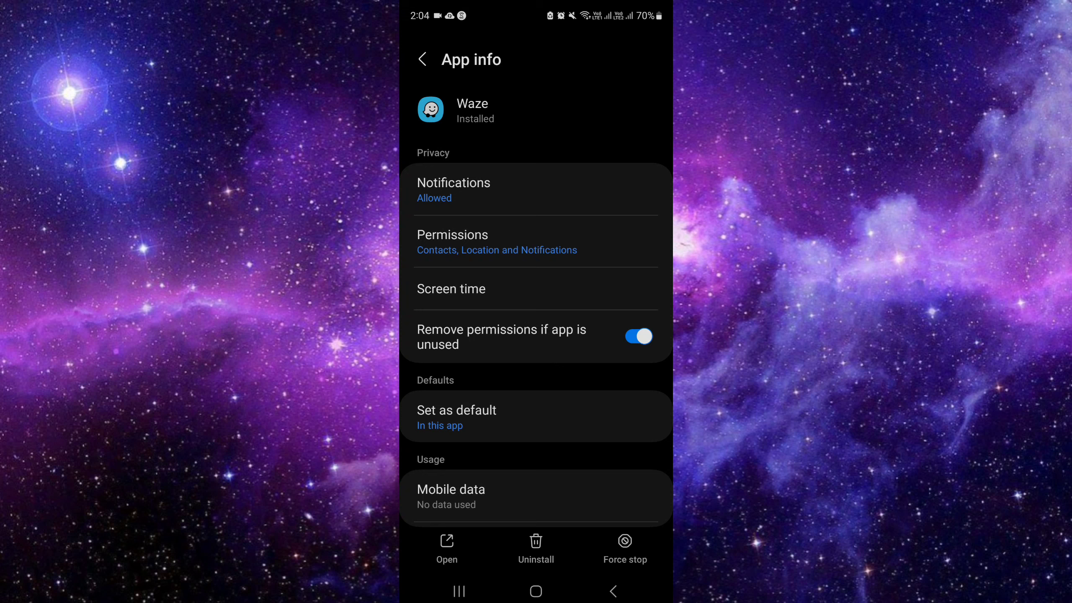
scroll("down", 3)
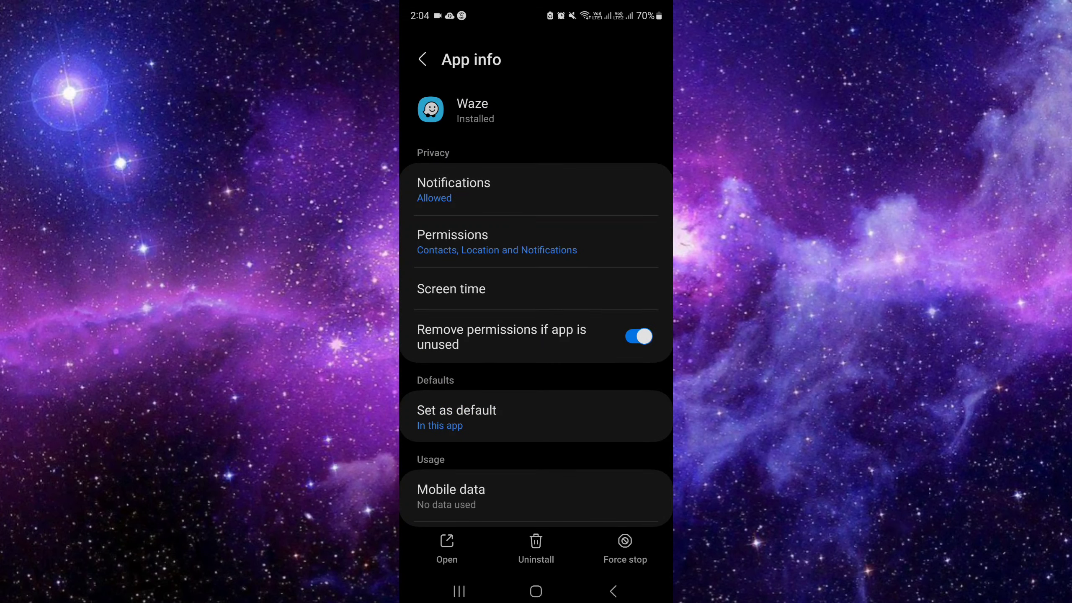
Switch off Allow notifications for Waze and return to its app info
left_click(454, 189)
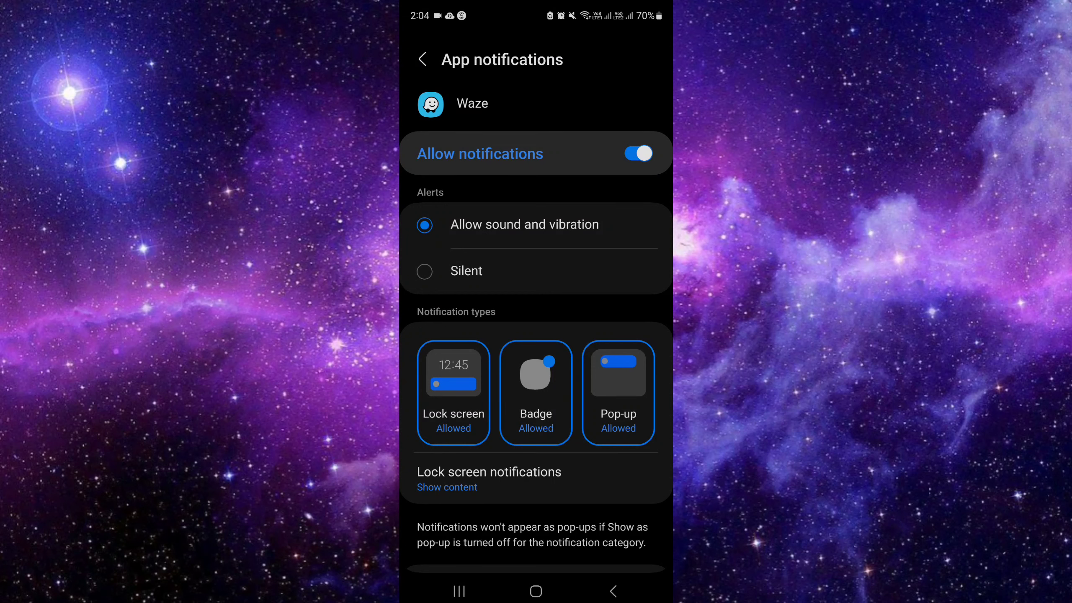
left_click(639, 154)
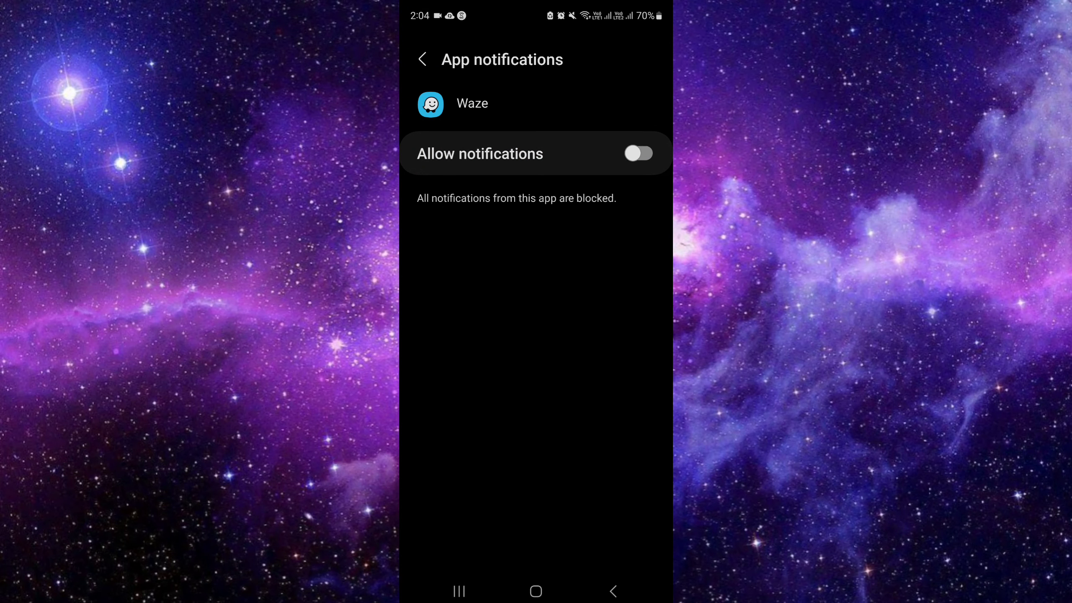
left_click(612, 590)
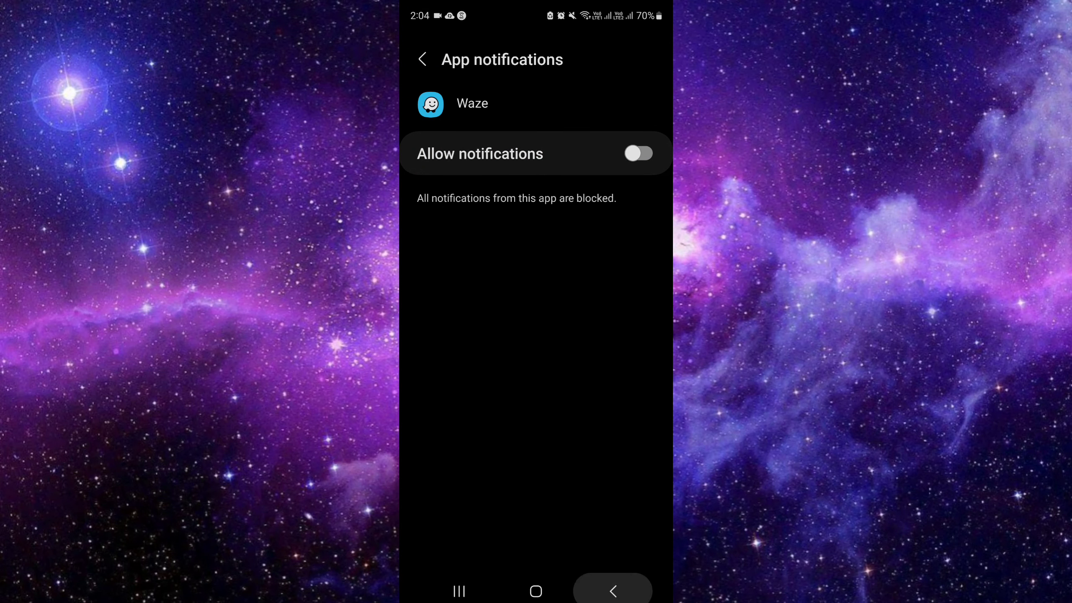
Force stop Waze from its app info page and confirm with OK
left_click(424, 59)
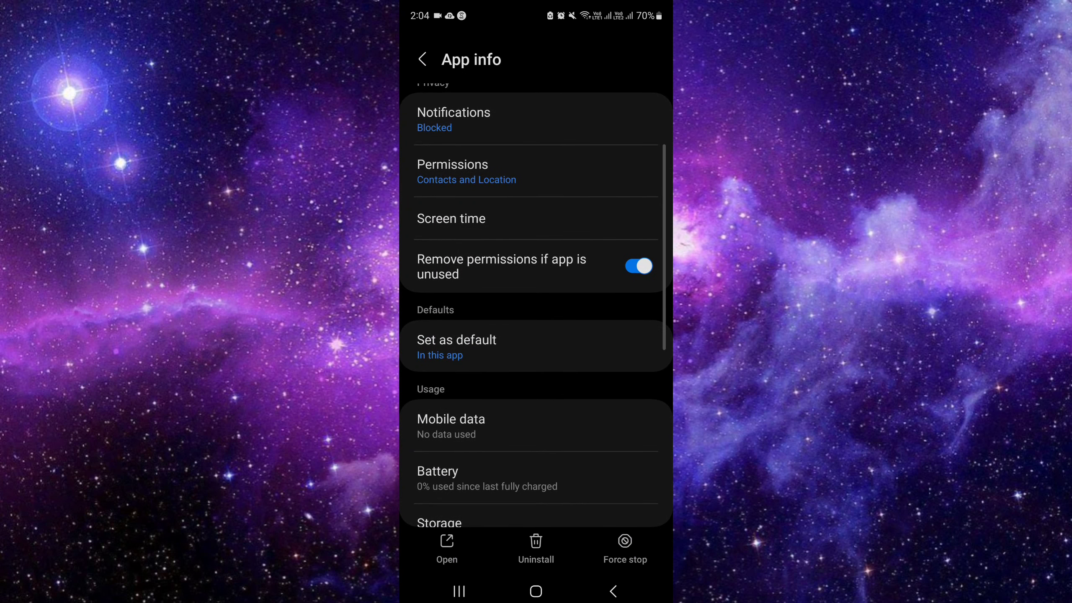
scroll("down", 3)
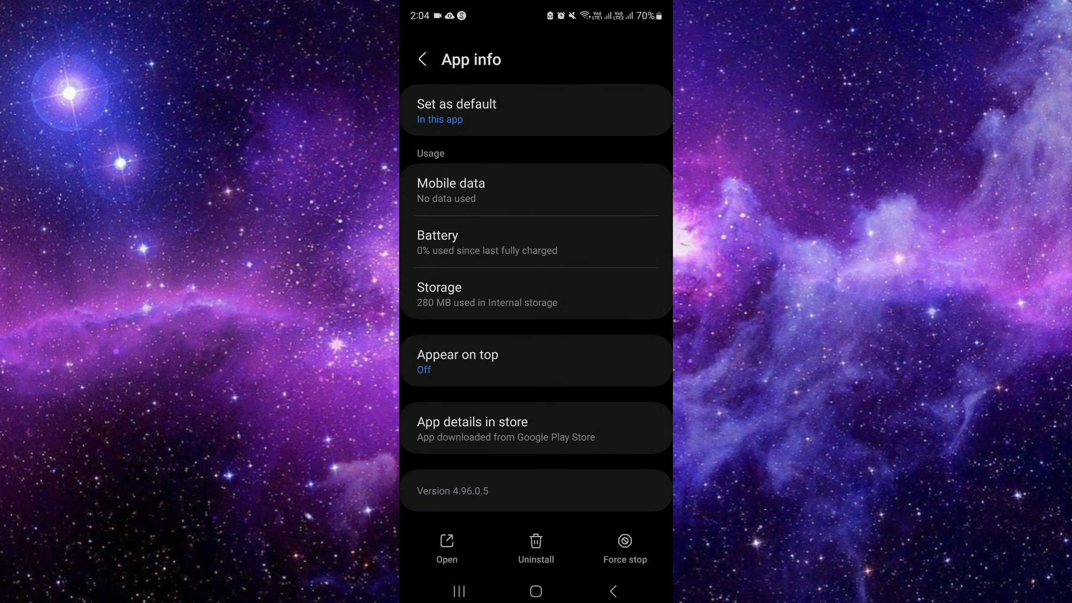
left_click(625, 542)
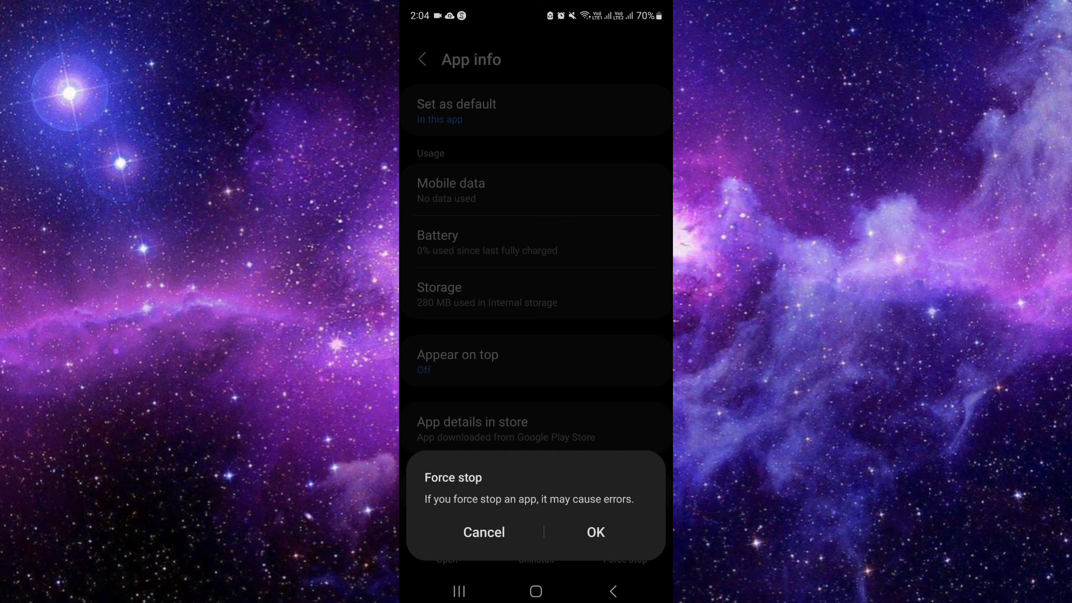
left_click(484, 532)
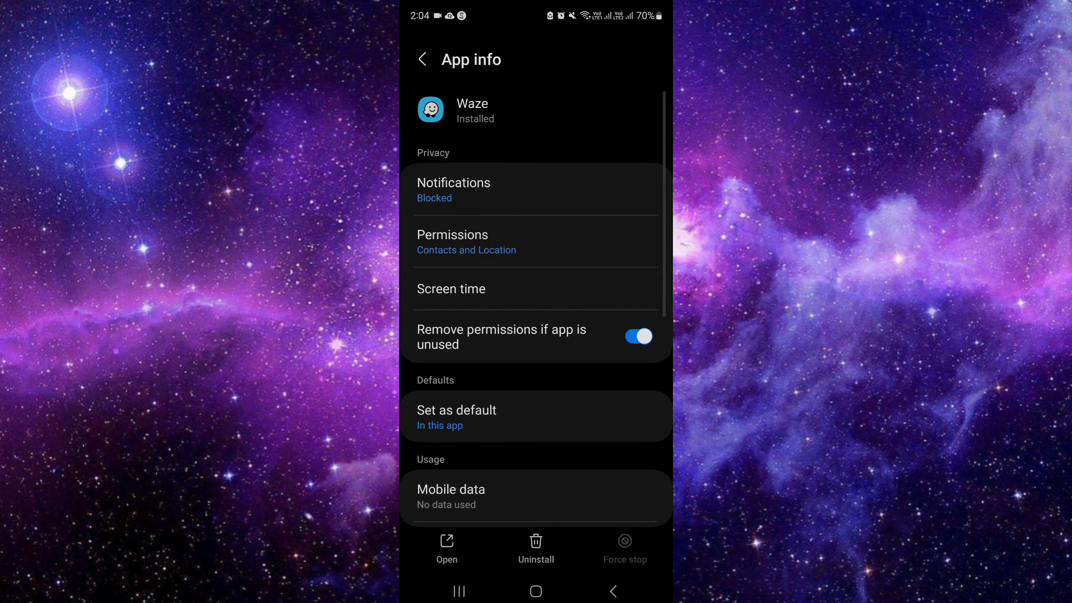
Leave Waze's app info for the "waz" search results, then clear the query
scroll("down", 3)
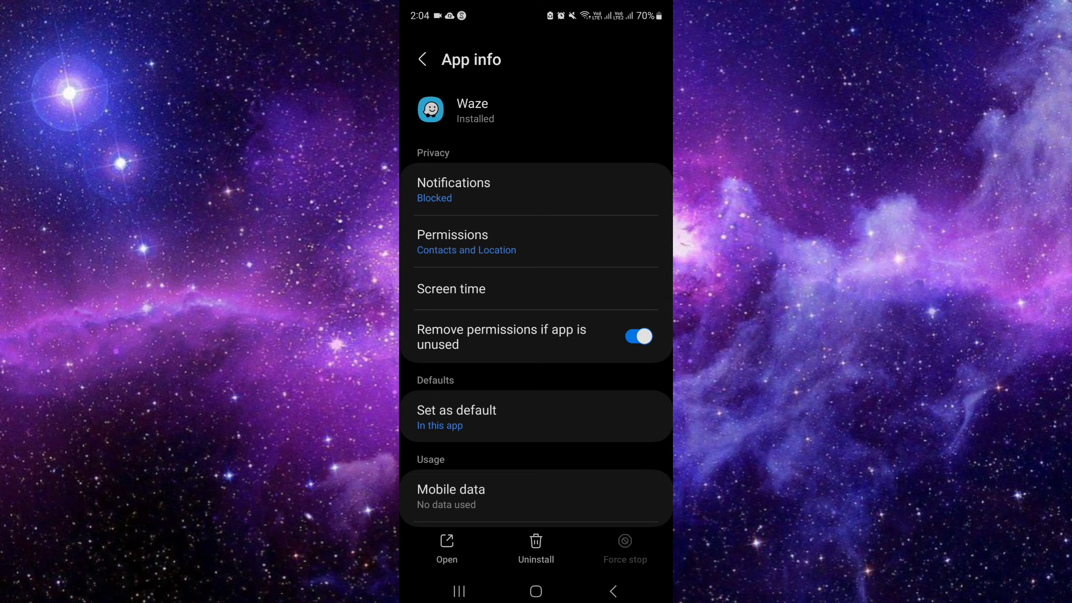
left_click(535, 544)
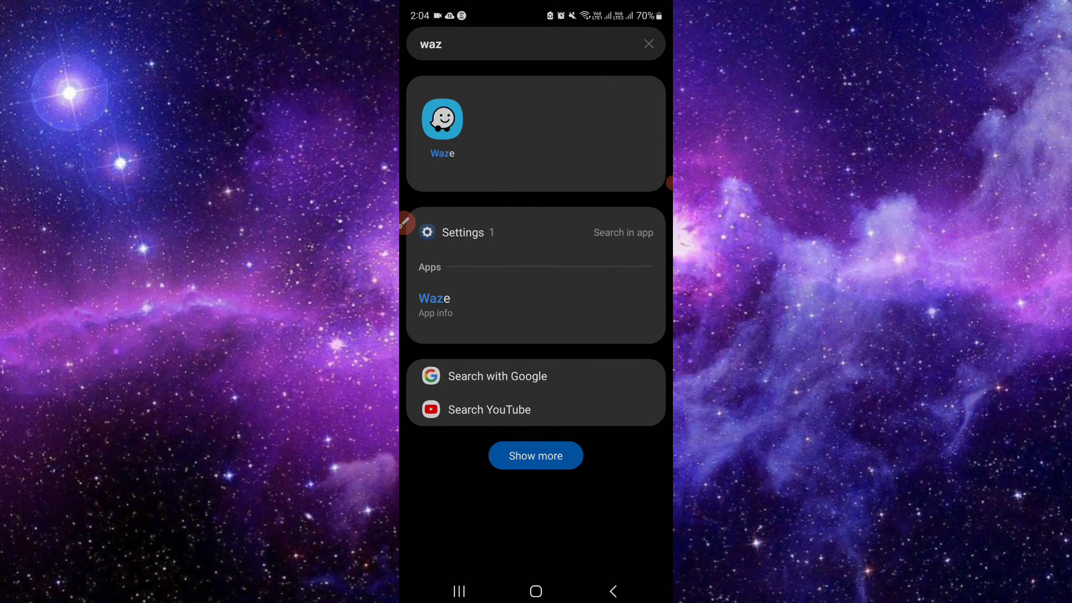
left_click(648, 43)
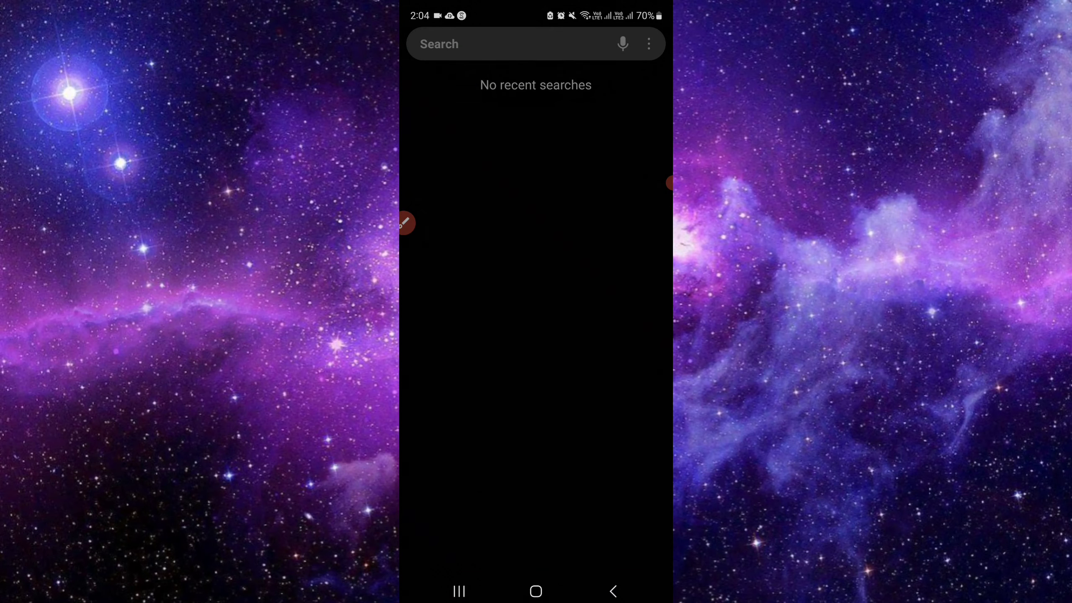